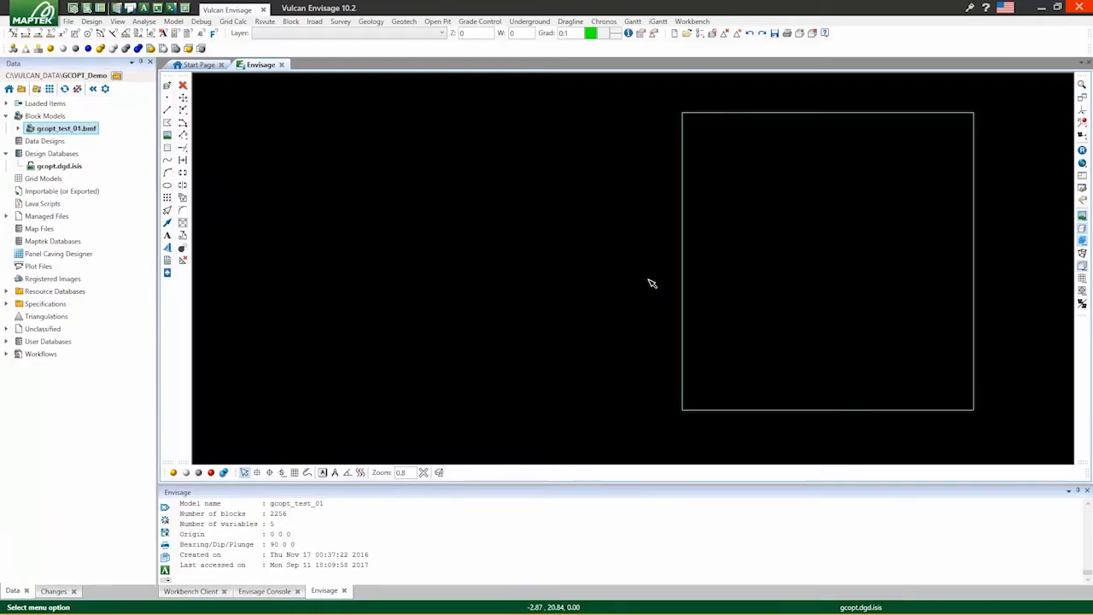
# - Load the gcopt_test_01 block model as a dynamic display coloured by destination
pyautogui.rightClick(652, 283)
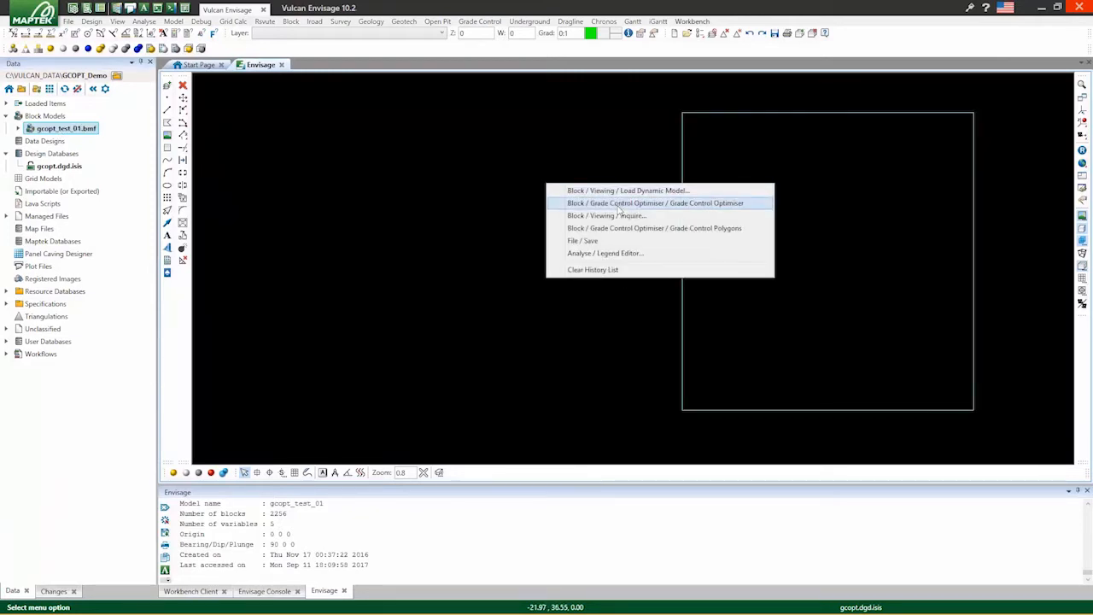
pyautogui.click(627, 189)
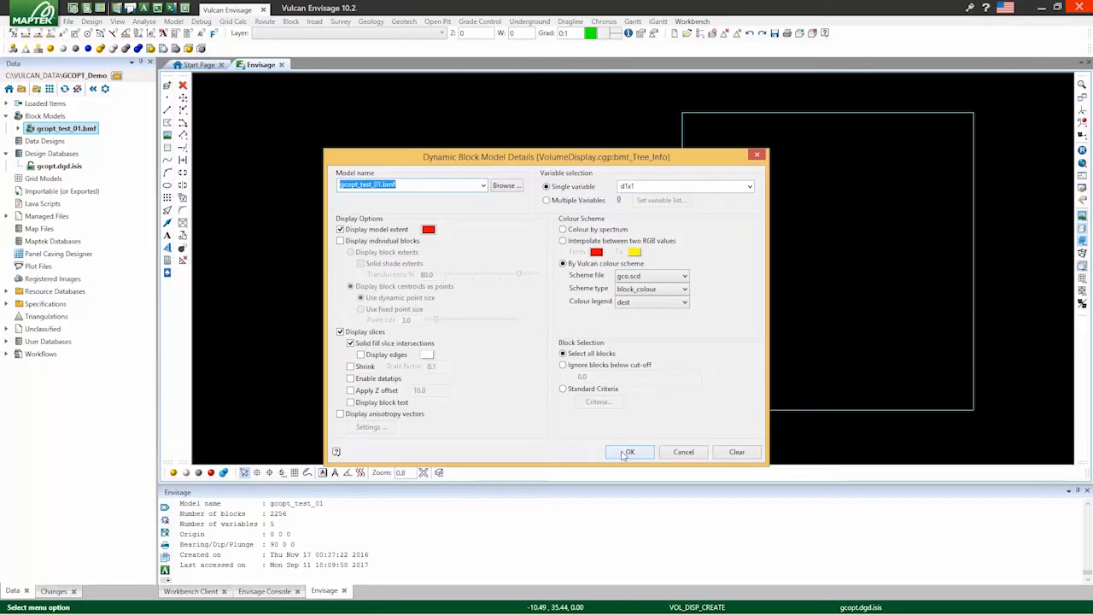
pyautogui.click(630, 452)
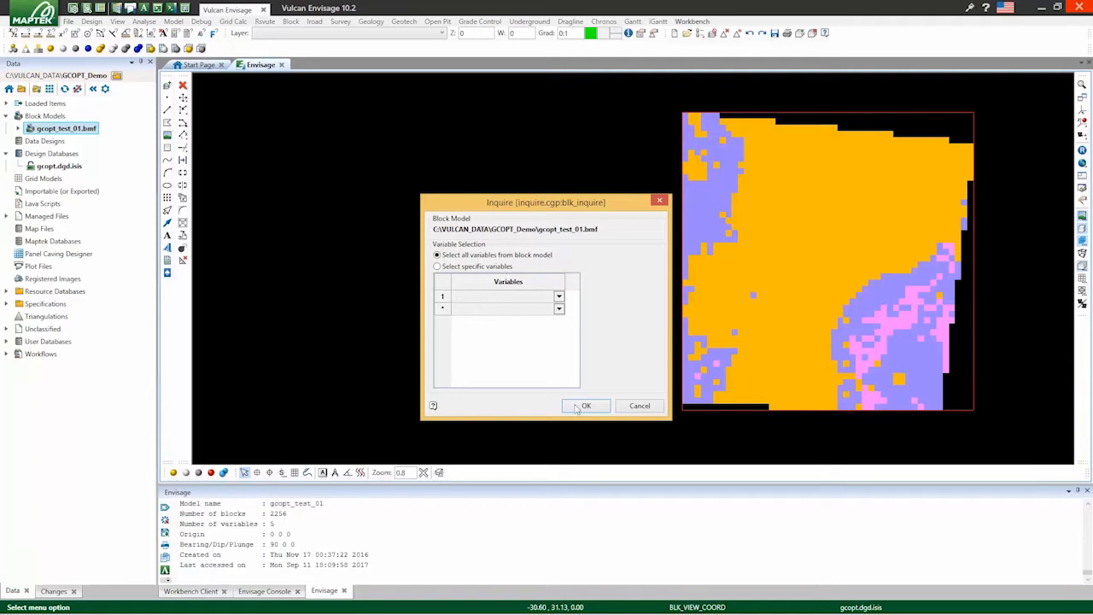
# - Inquire all variables on an orange block and a purple block on the model's left
pyautogui.click(586, 405)
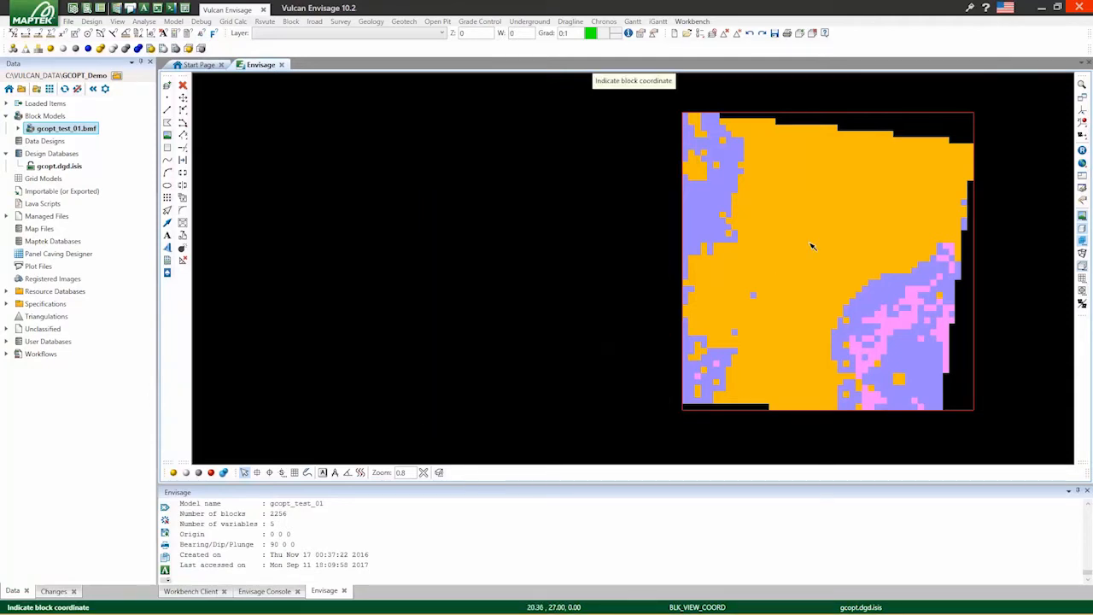
pyautogui.click(812, 248)
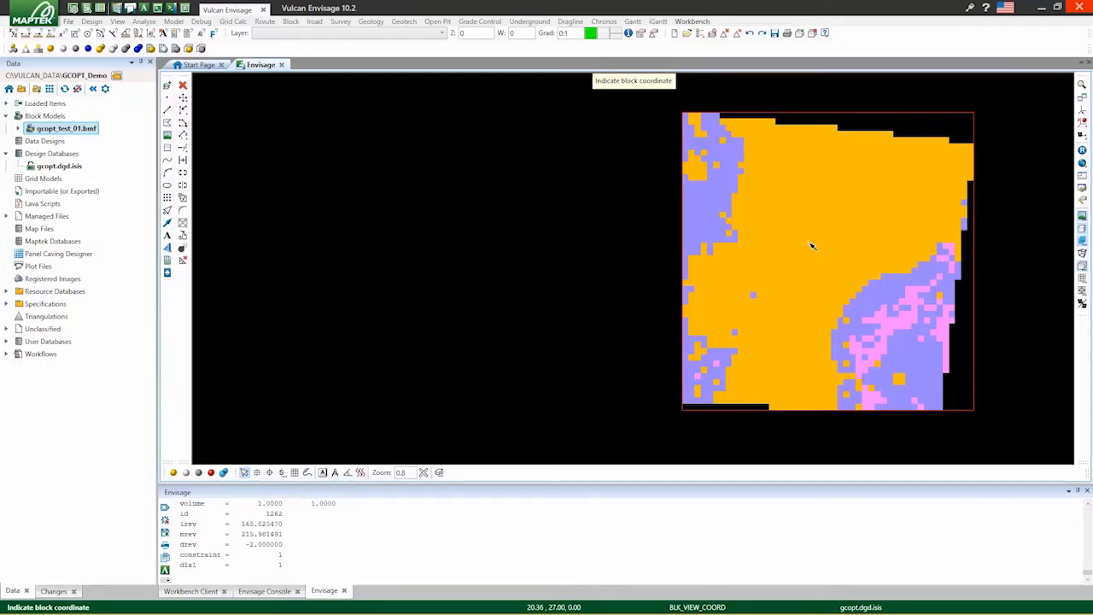
pyautogui.moveTo(708, 225)
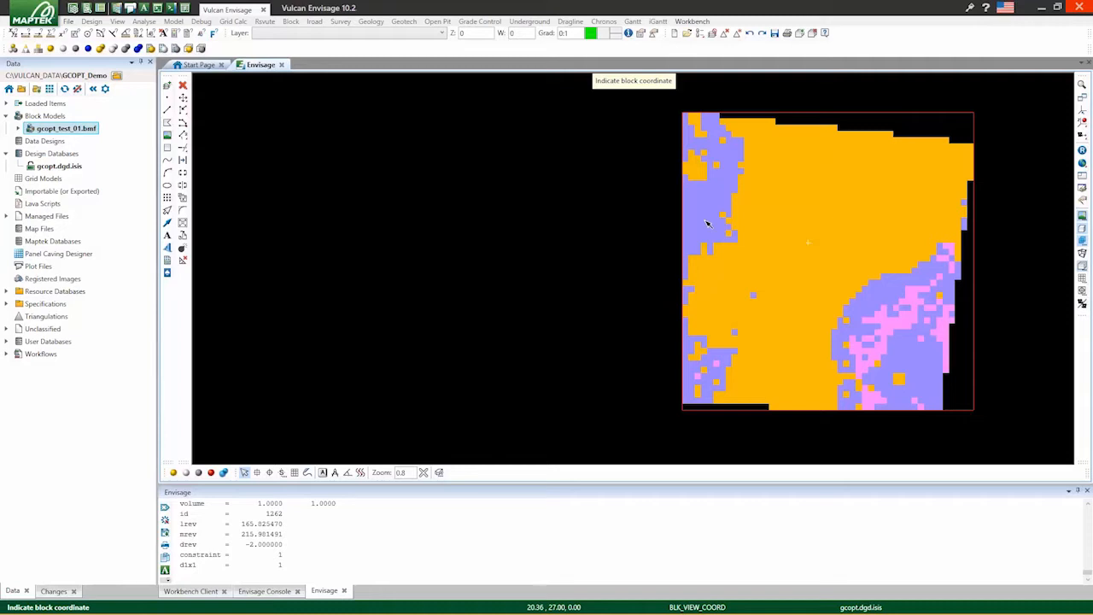
pyautogui.click(704, 214)
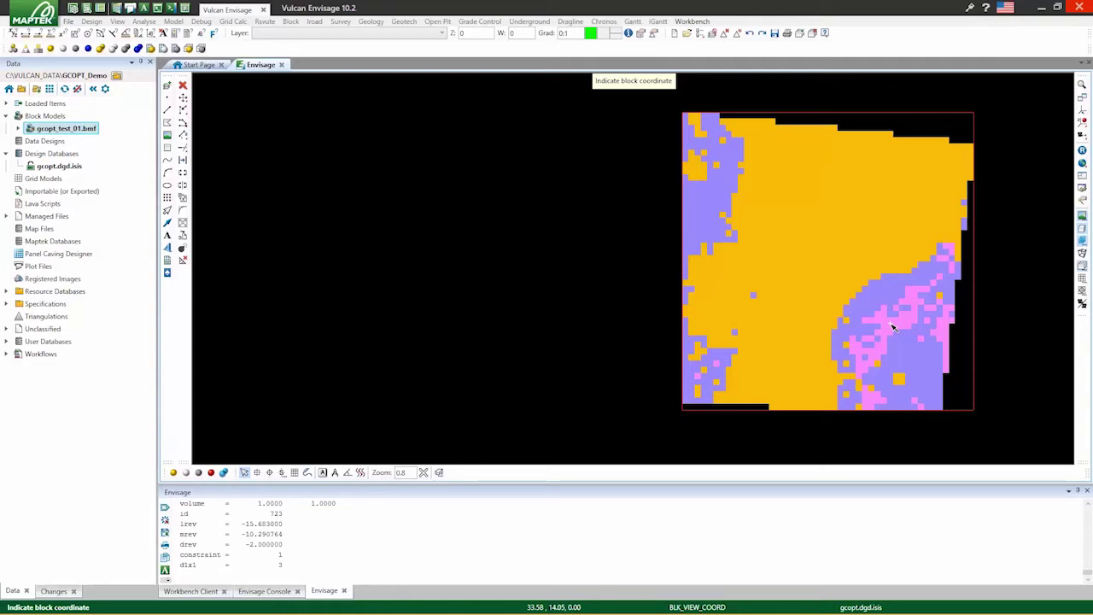
pyautogui.moveTo(631, 289)
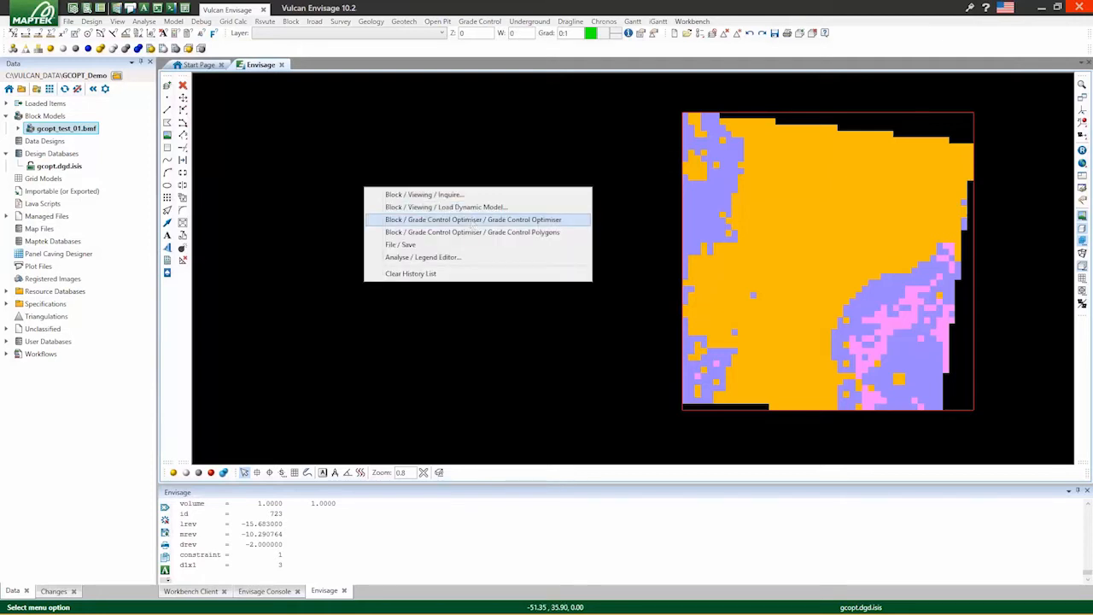
# - Start a 'demo' Grade Control Optimizer specification and go to its economic value settings
pyautogui.click(473, 220)
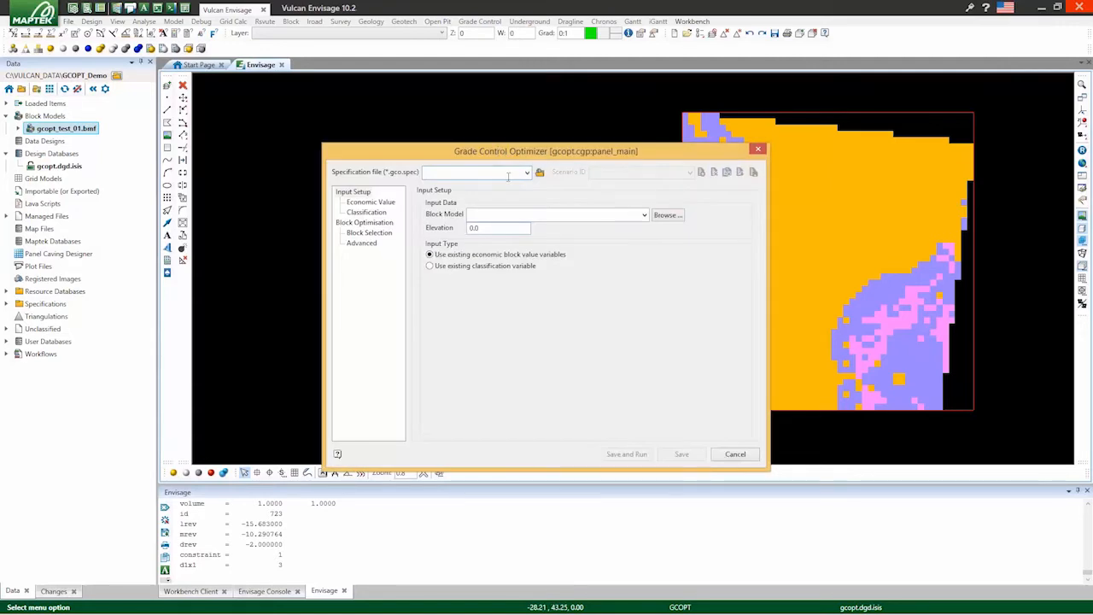
pyautogui.write('demo')
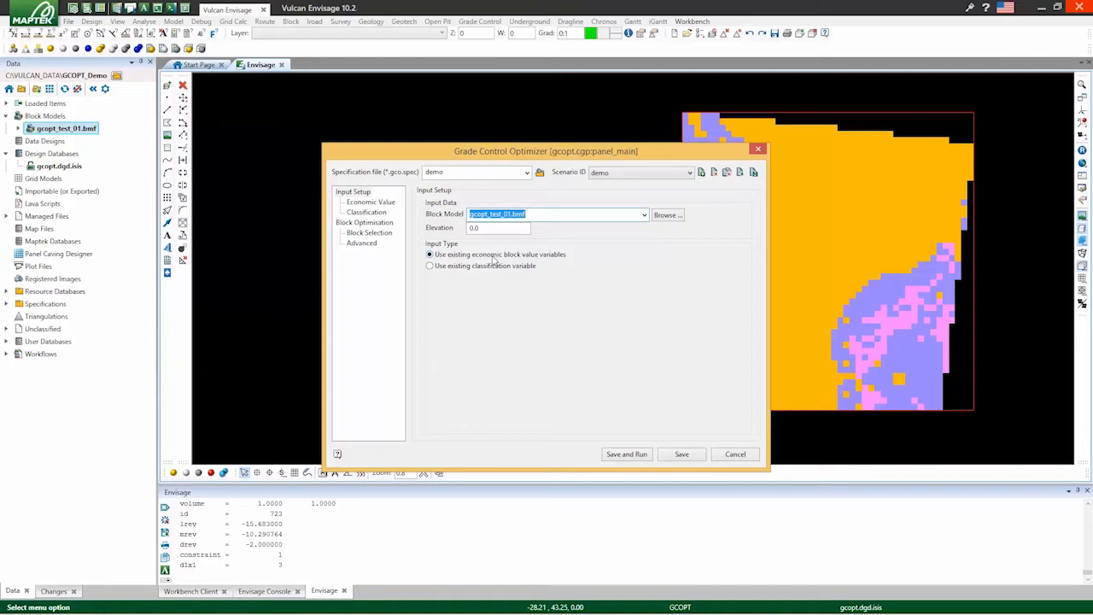
pyautogui.click(369, 201)
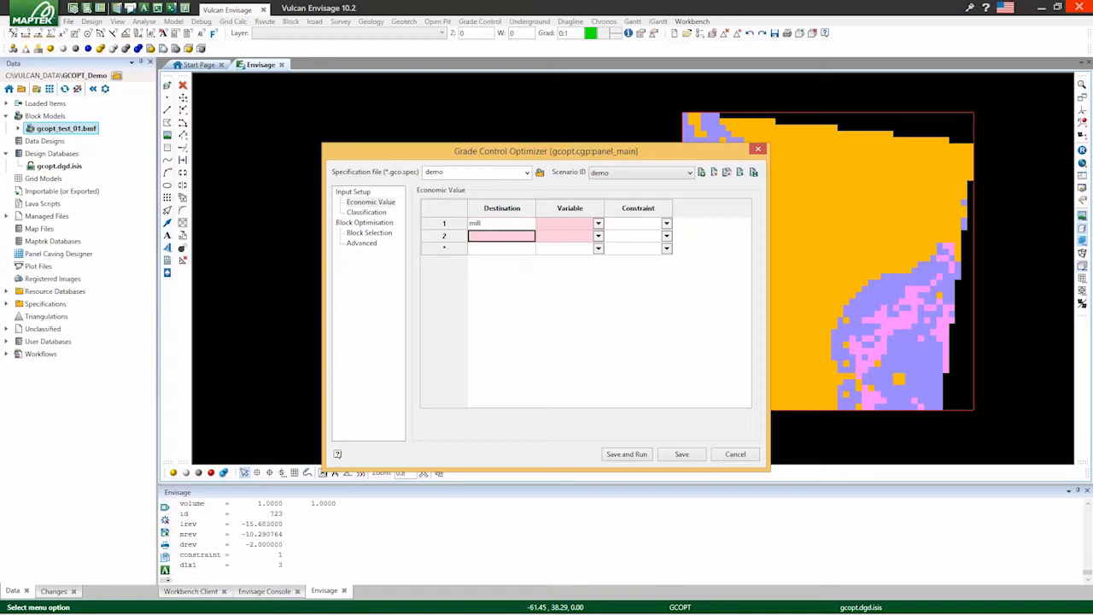
# - Add leach and dump destinations and assign mrev, lrev and drev value variables
pyautogui.write('leach')
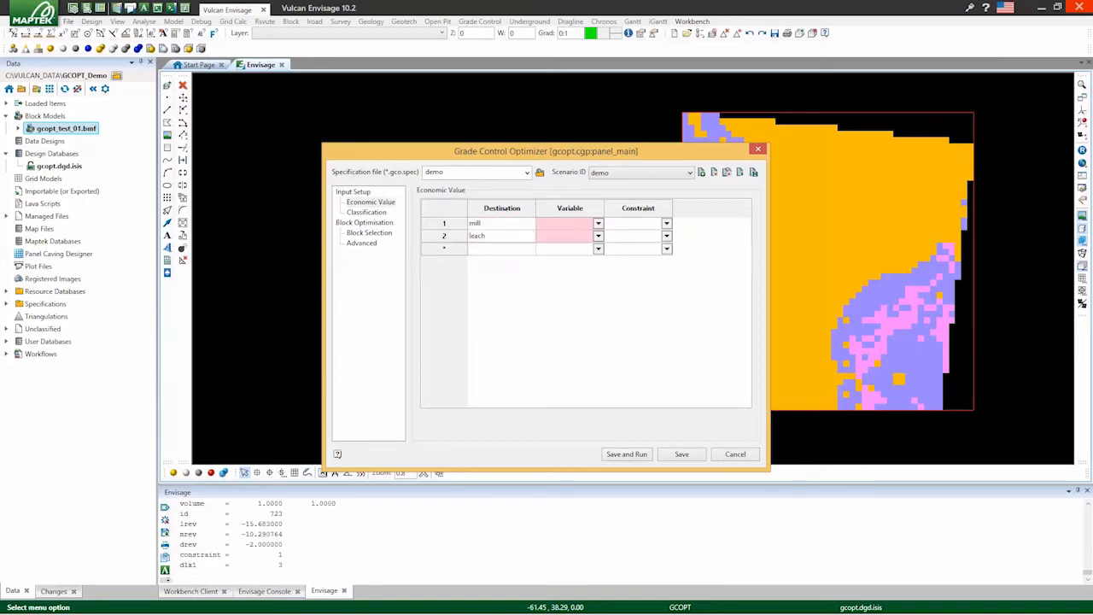
pyautogui.write('dump')
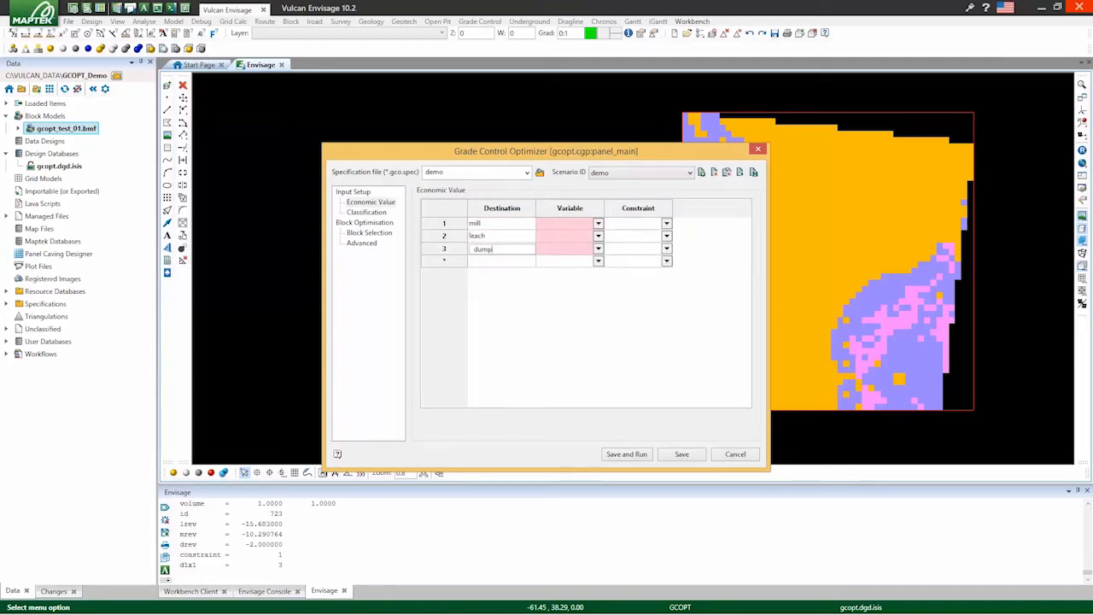
pyautogui.click(598, 223)
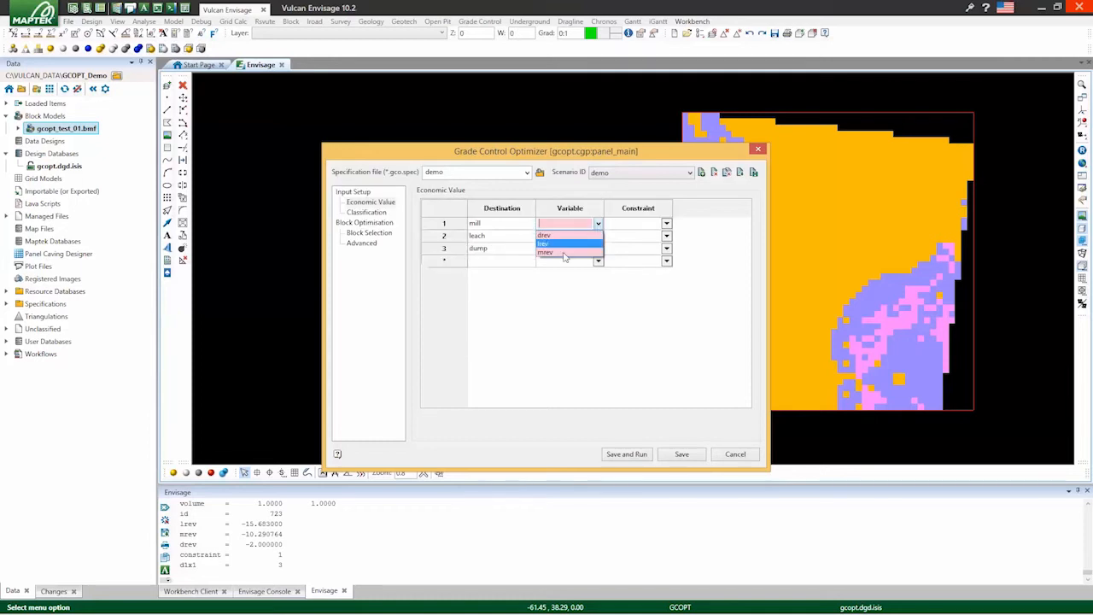
pyautogui.click(563, 256)
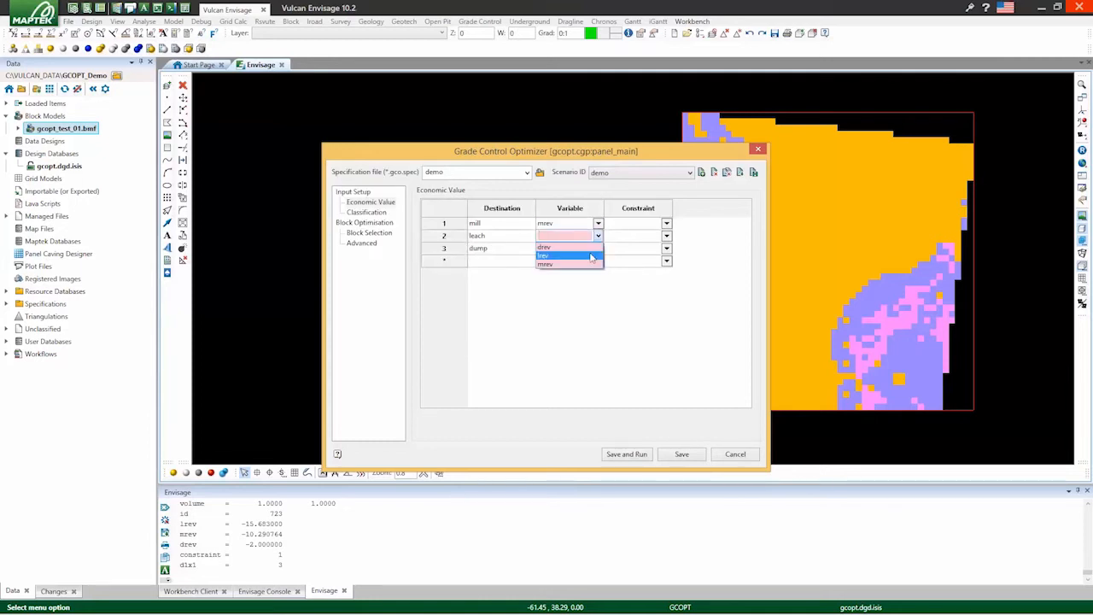
pyautogui.click(543, 255)
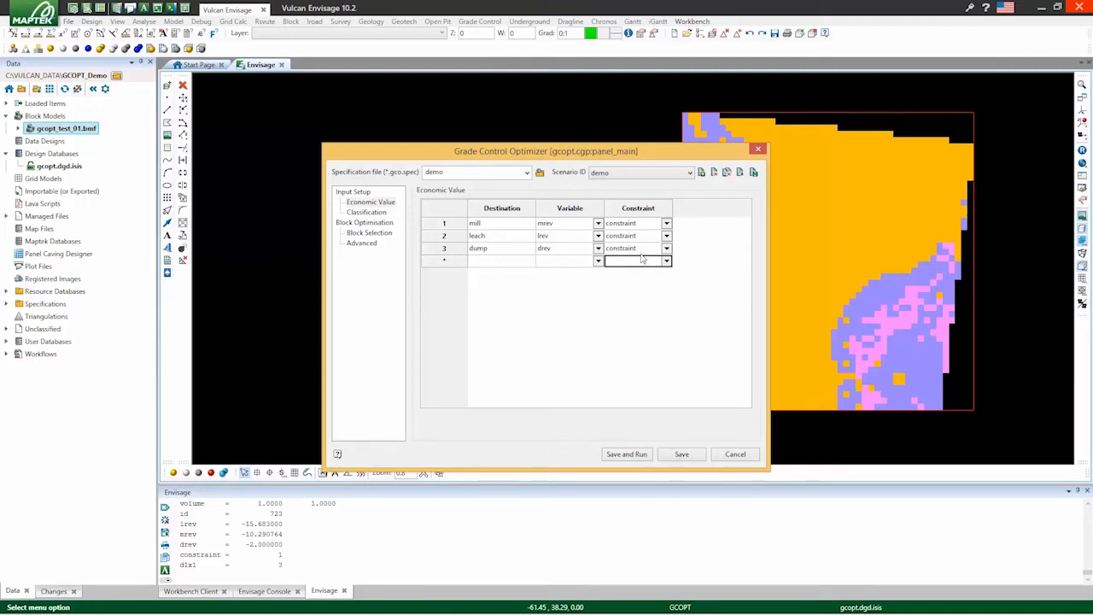
pyautogui.click(364, 222)
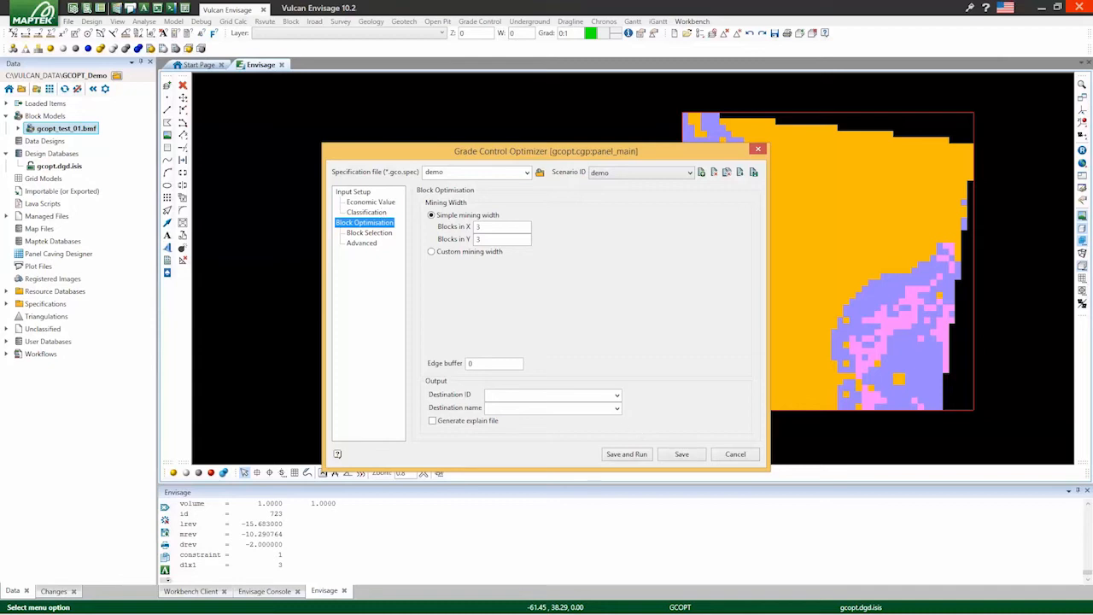
# - Output to d3x3 using the Precise engine with a 240 s timeout, then save and run
pyautogui.write('d3x3')
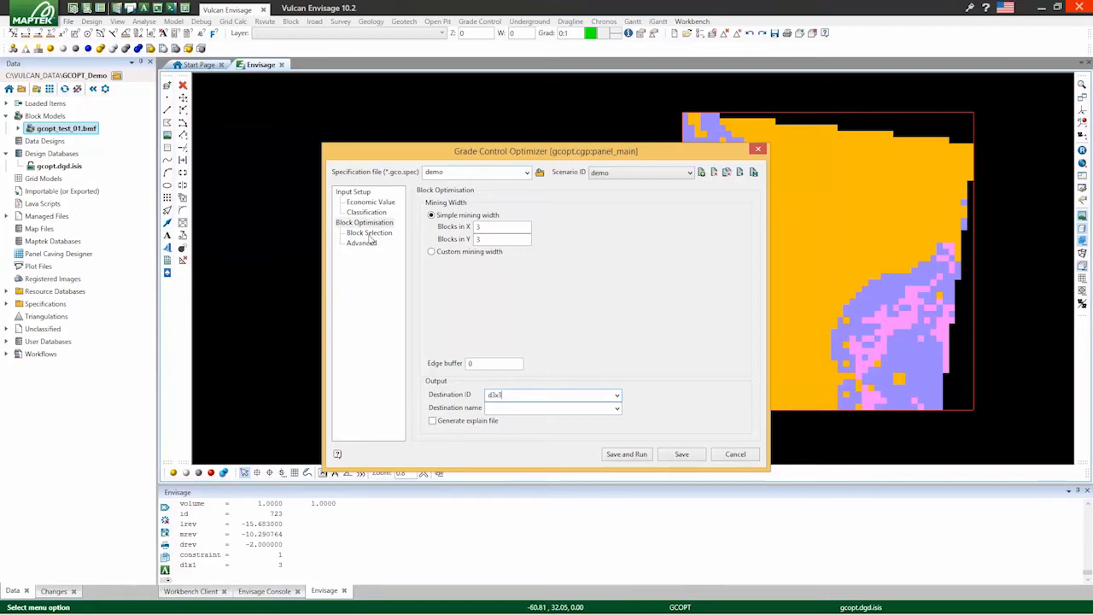
pyautogui.click(361, 243)
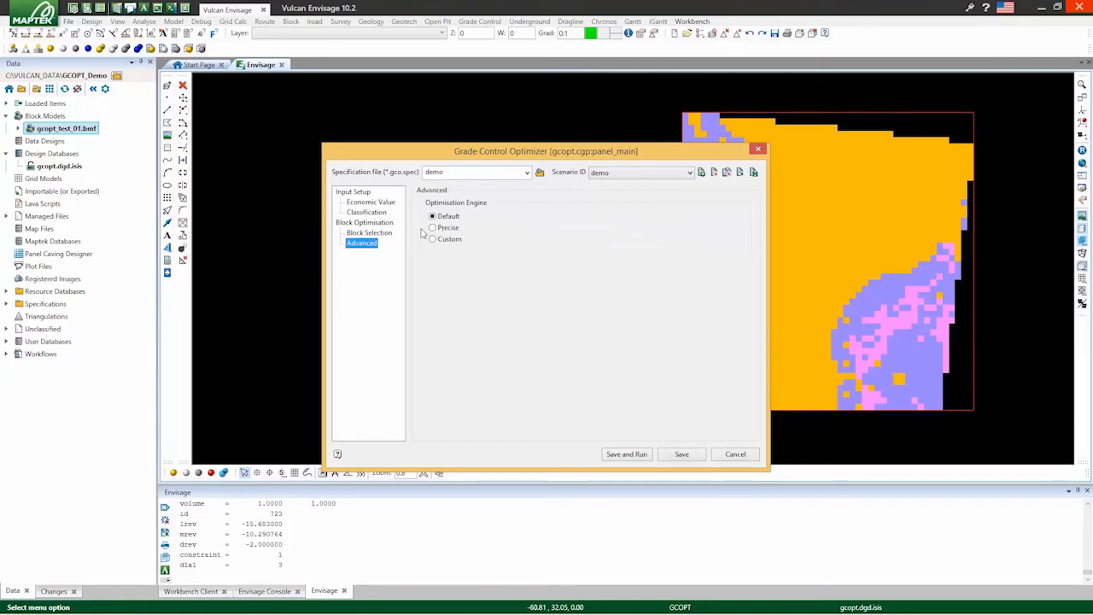
pyautogui.click(432, 227)
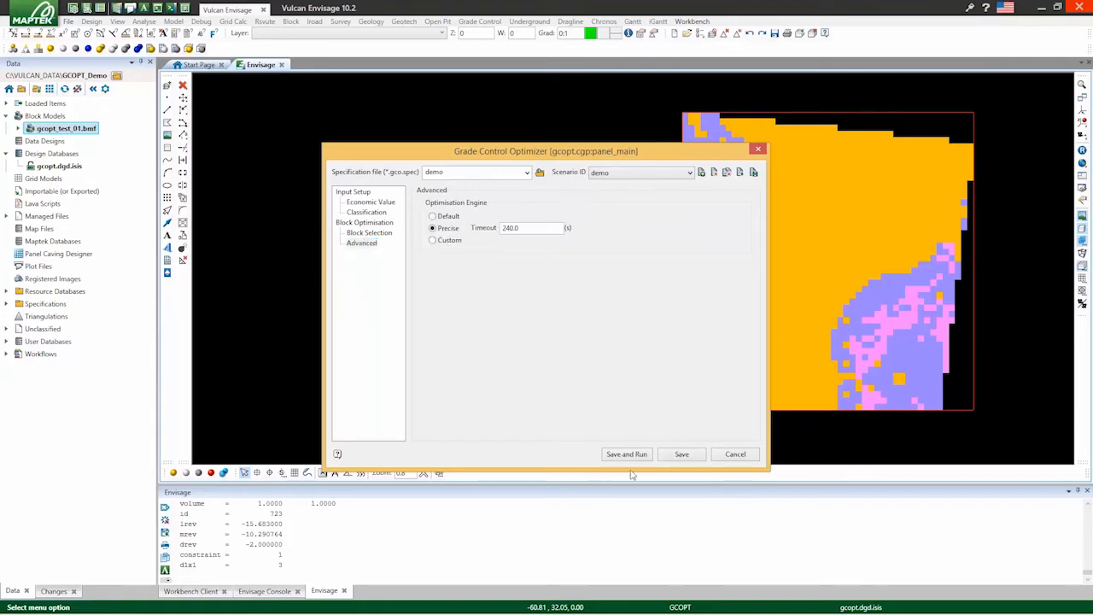
pyautogui.click(626, 453)
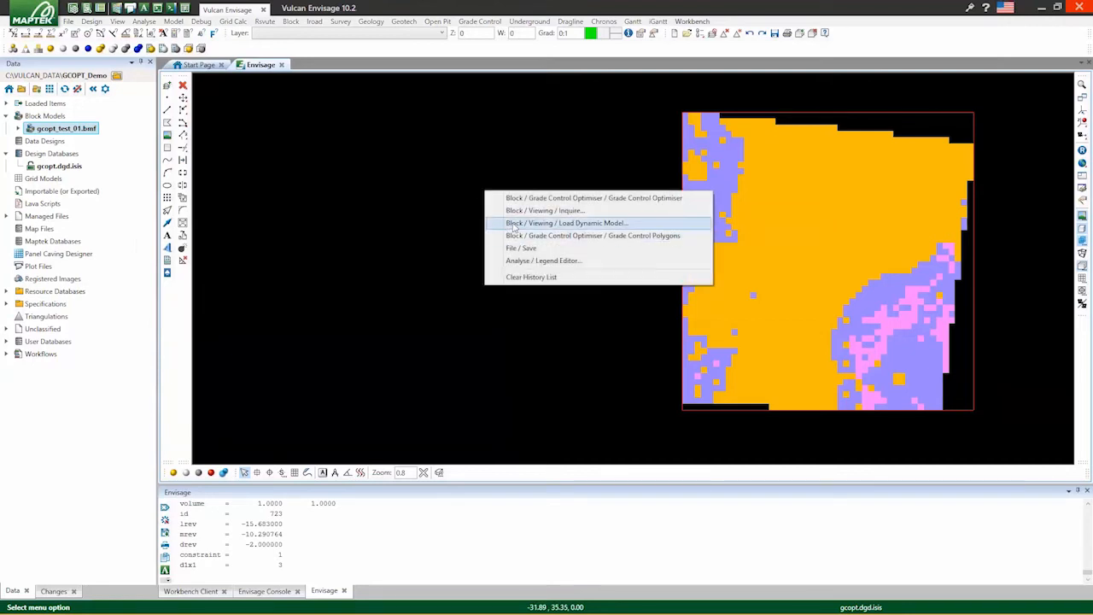
# - Reload the block model dynamically, replacing the loaded one, coloured by d3x3
pyautogui.click(566, 222)
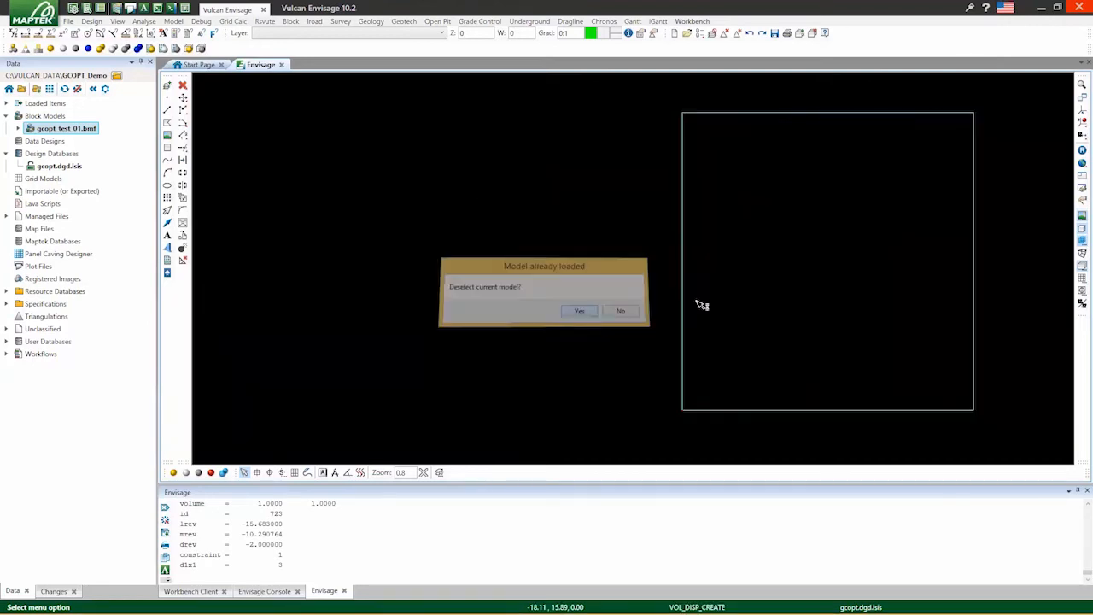
pyautogui.click(579, 310)
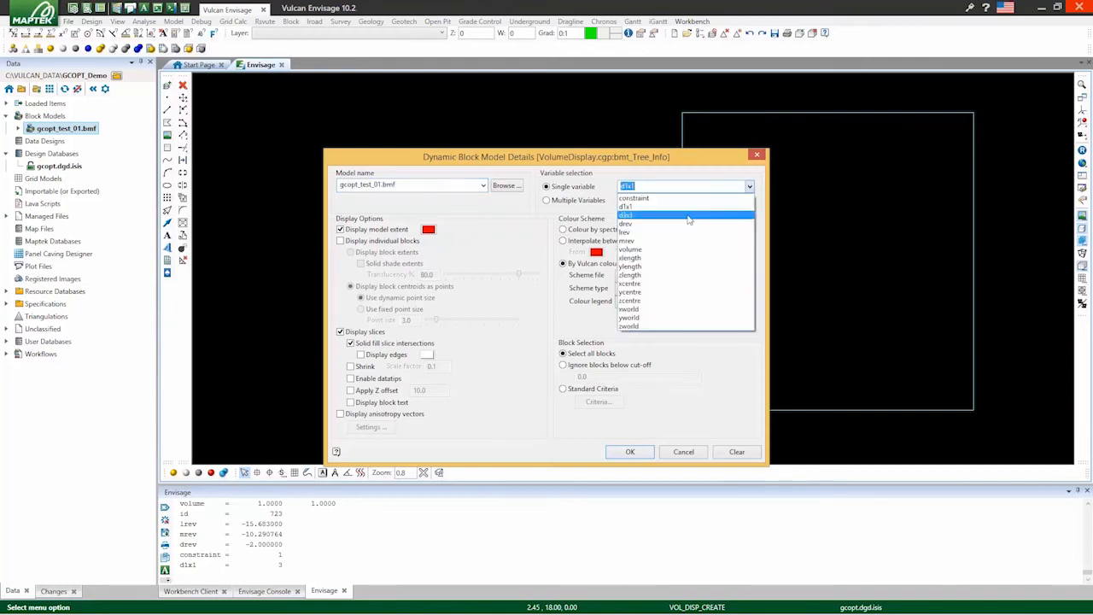
pyautogui.click(629, 452)
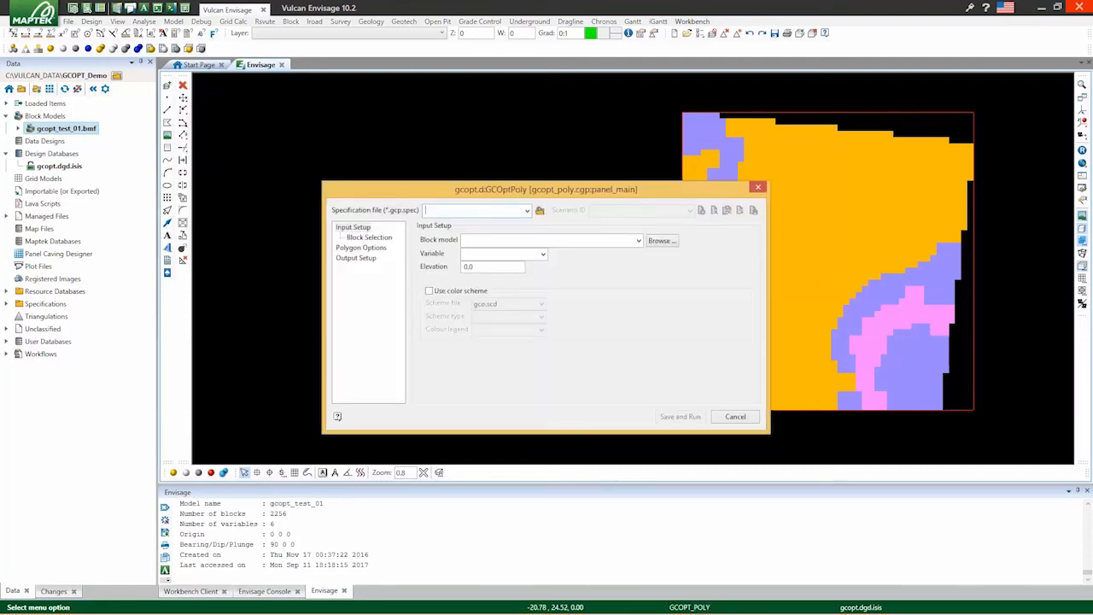
# - Create scenario 'demo' on gcopt_test_01.bmf with polygons coloured by a colour scheme
pyautogui.write('demo')
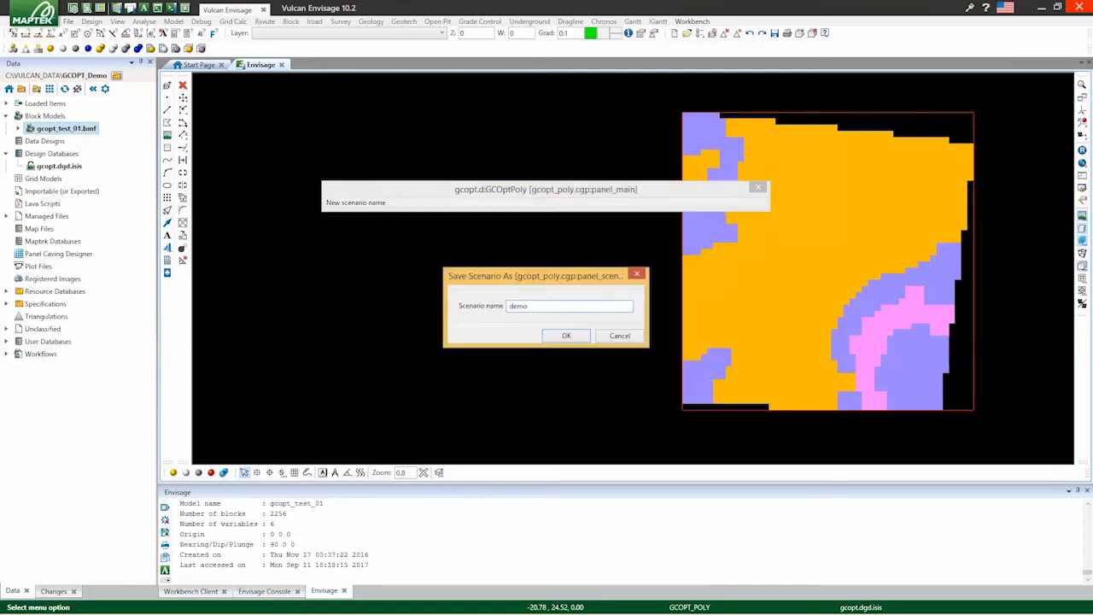
pyautogui.click(567, 335)
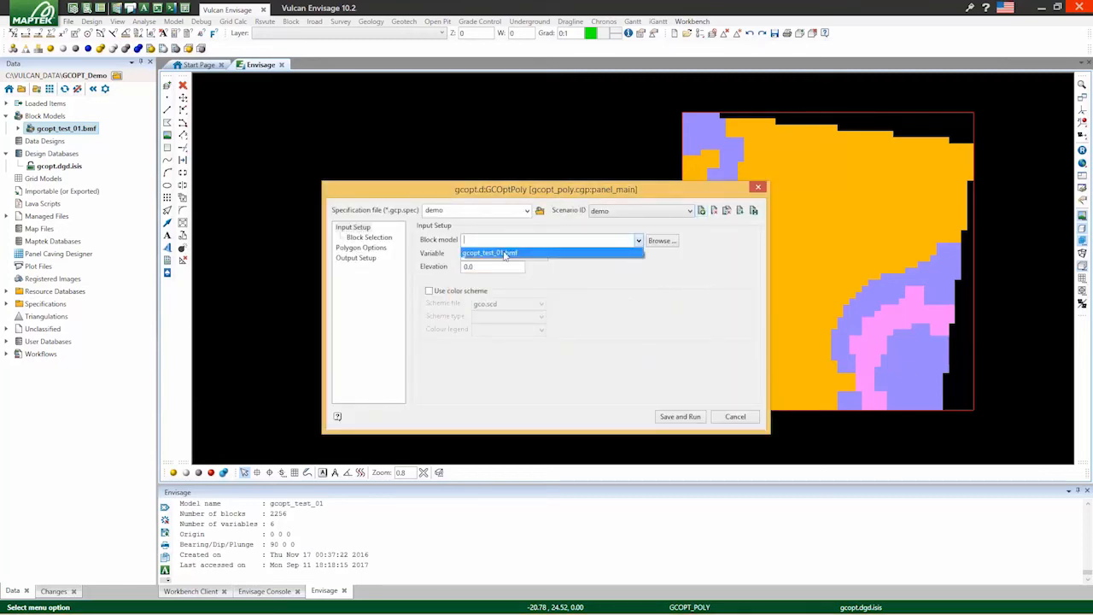
pyautogui.click(490, 252)
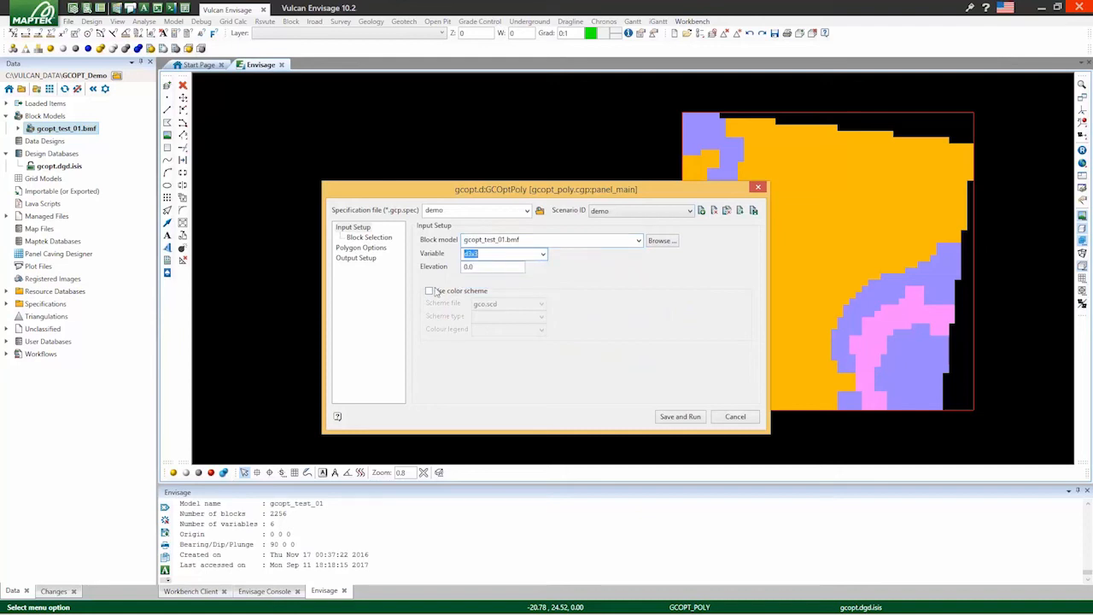
pyautogui.click(428, 290)
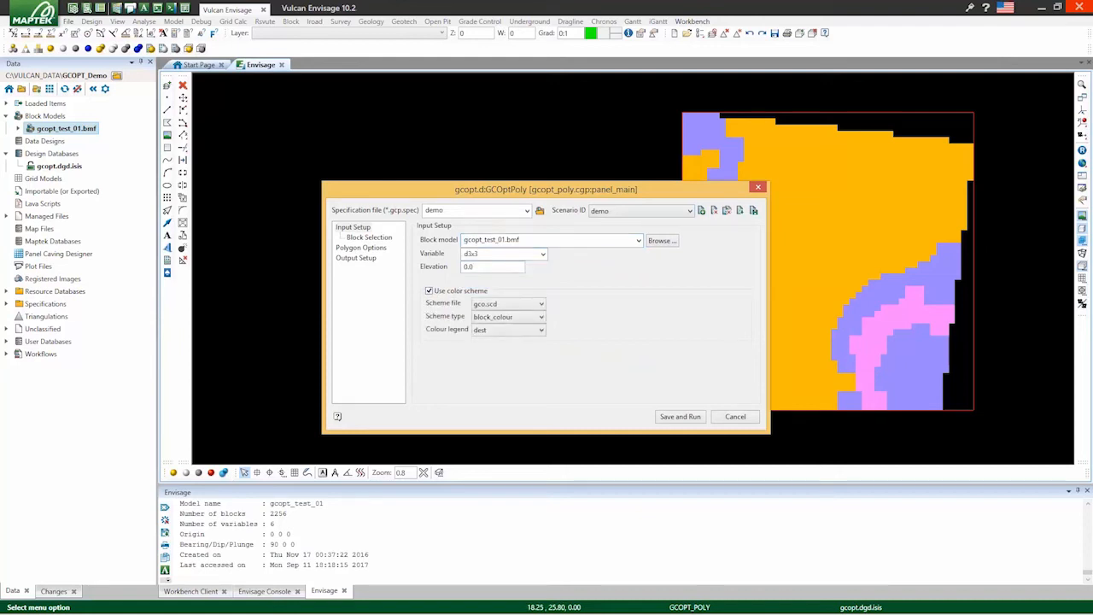
# - Limit blocks to constraint eq 1 and enable smooth polygon boundaries
pyautogui.click(369, 237)
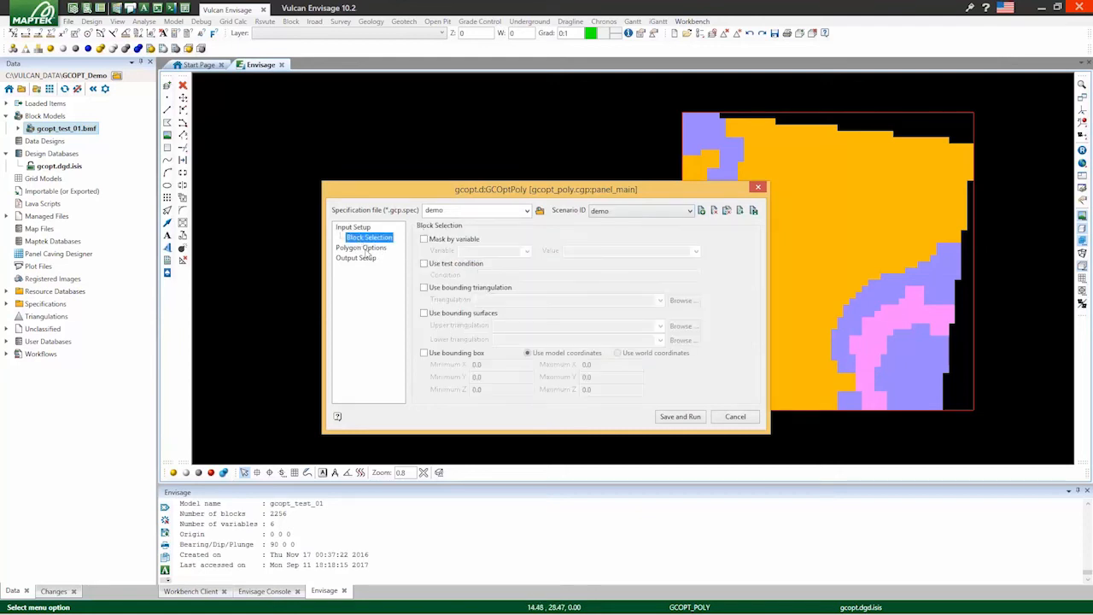
pyautogui.write('constraint eq 1')
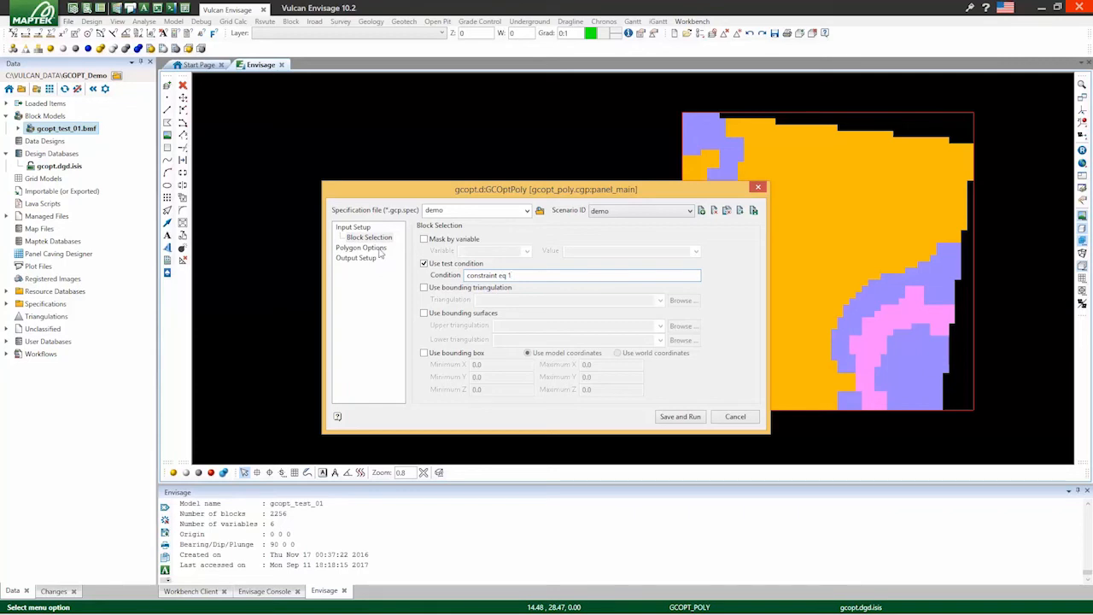
pyautogui.click(361, 247)
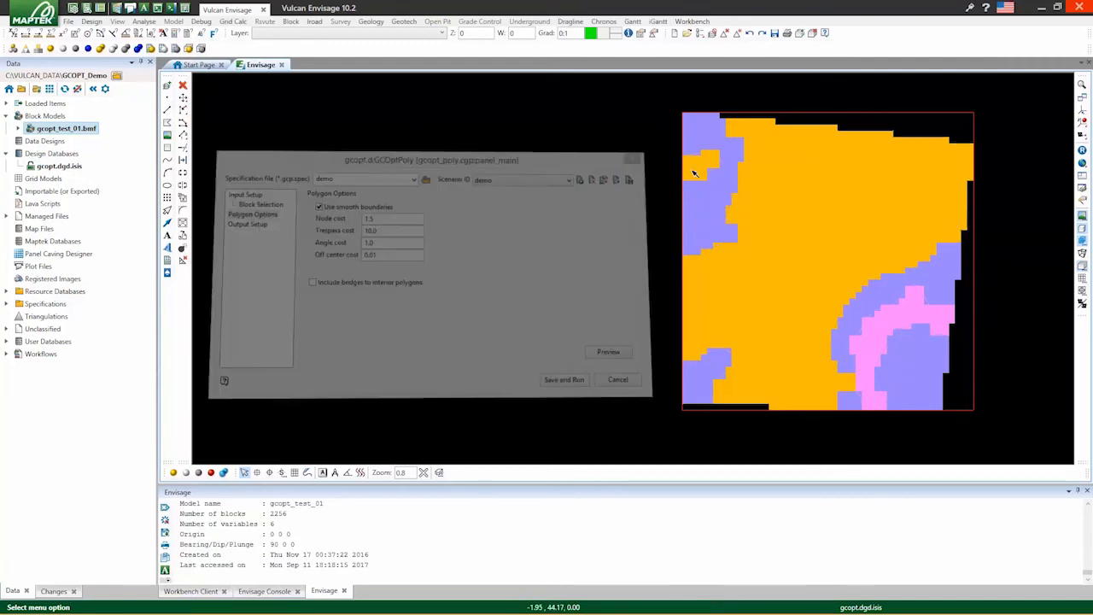
pyautogui.click(617, 379)
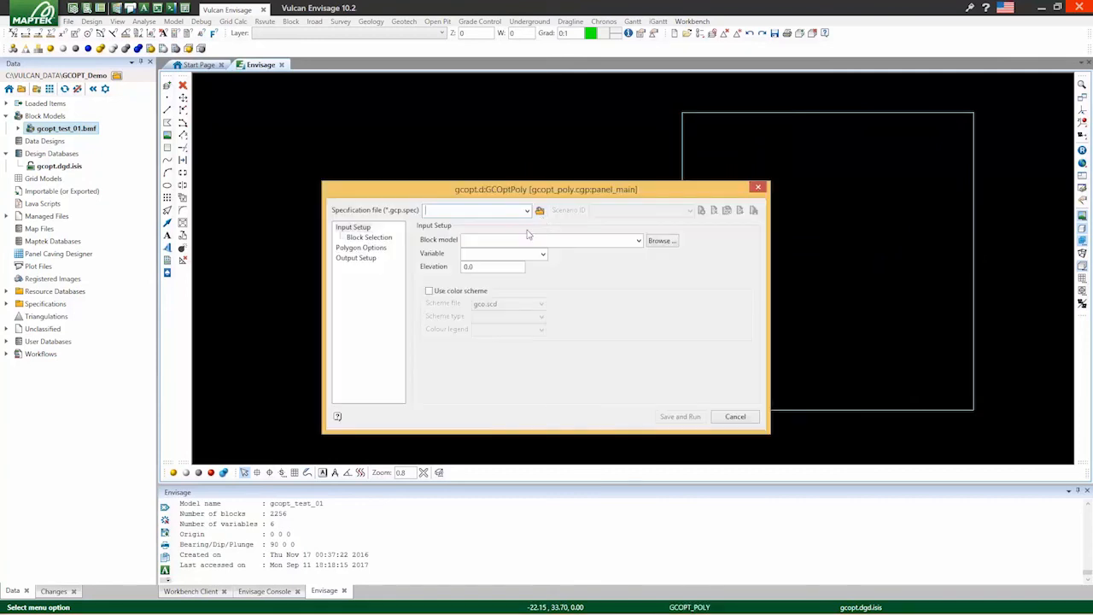
# - Load demo.gcp.spec, preview the polygons, and save them to the POLY layer
pyautogui.click(361, 247)
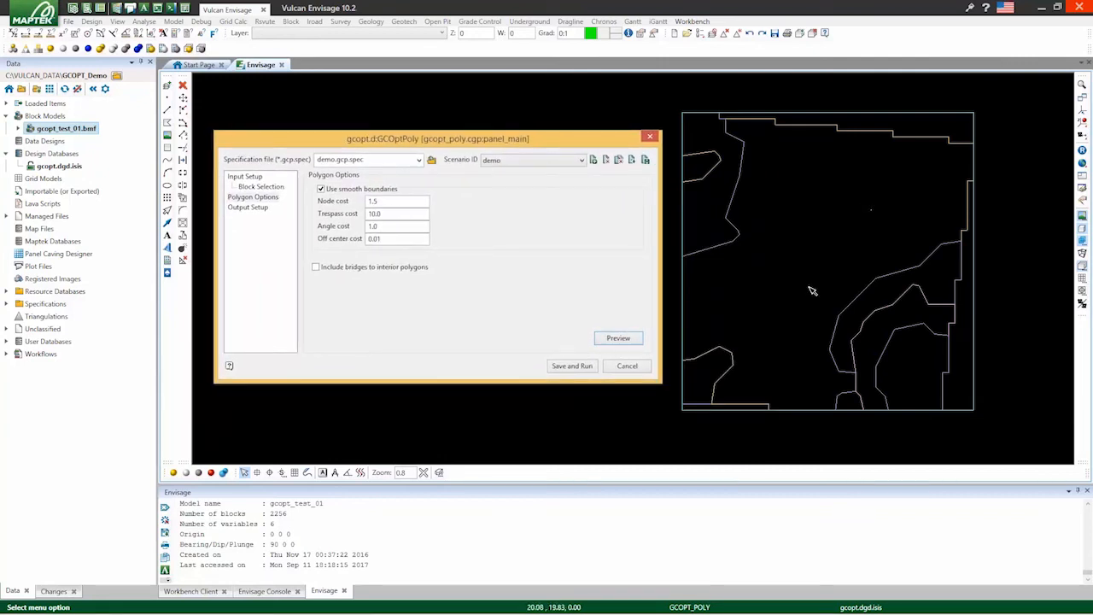
pyautogui.moveTo(817, 312)
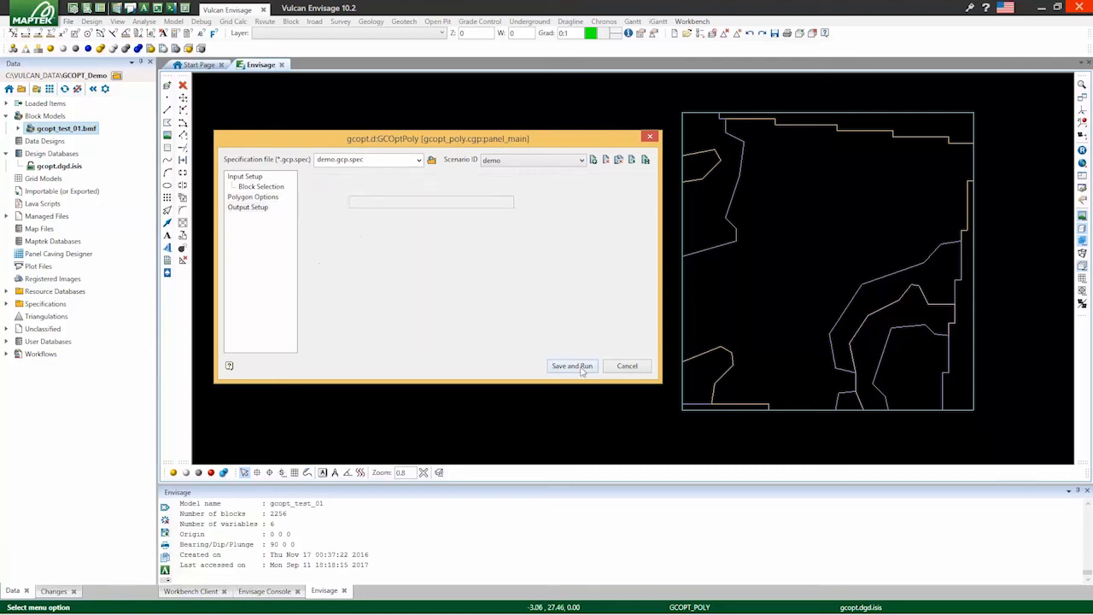
pyautogui.click(248, 207)
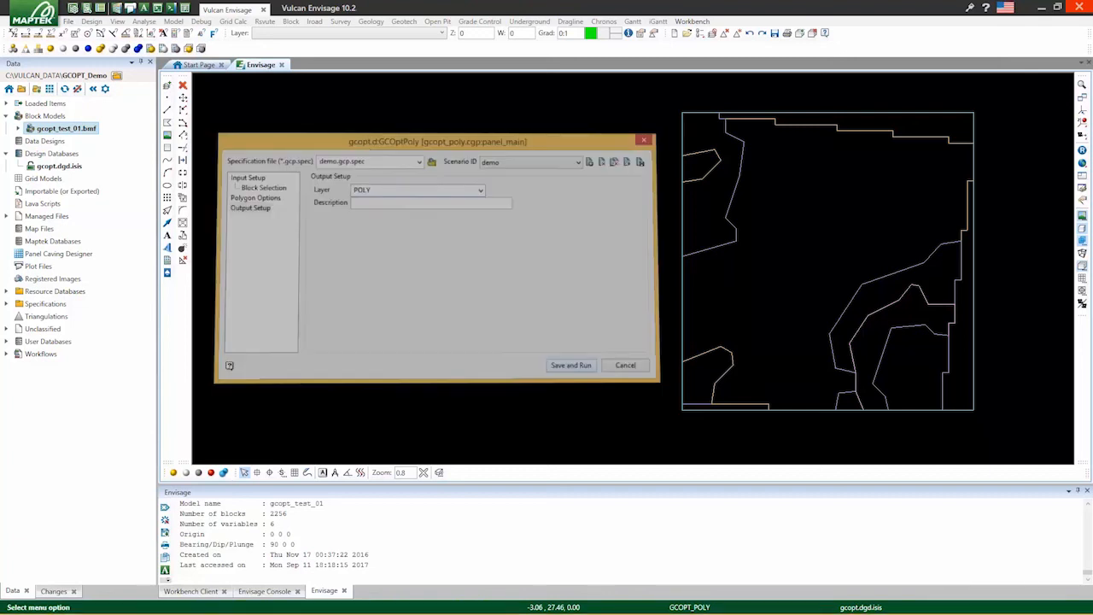
pyautogui.click(571, 365)
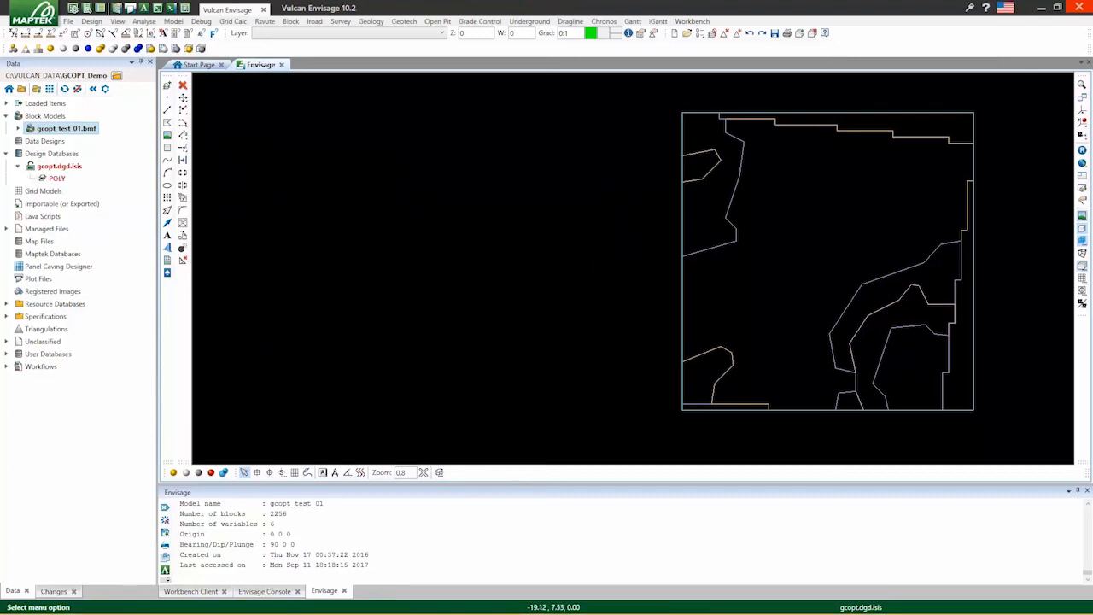
pyautogui.moveTo(826, 180)
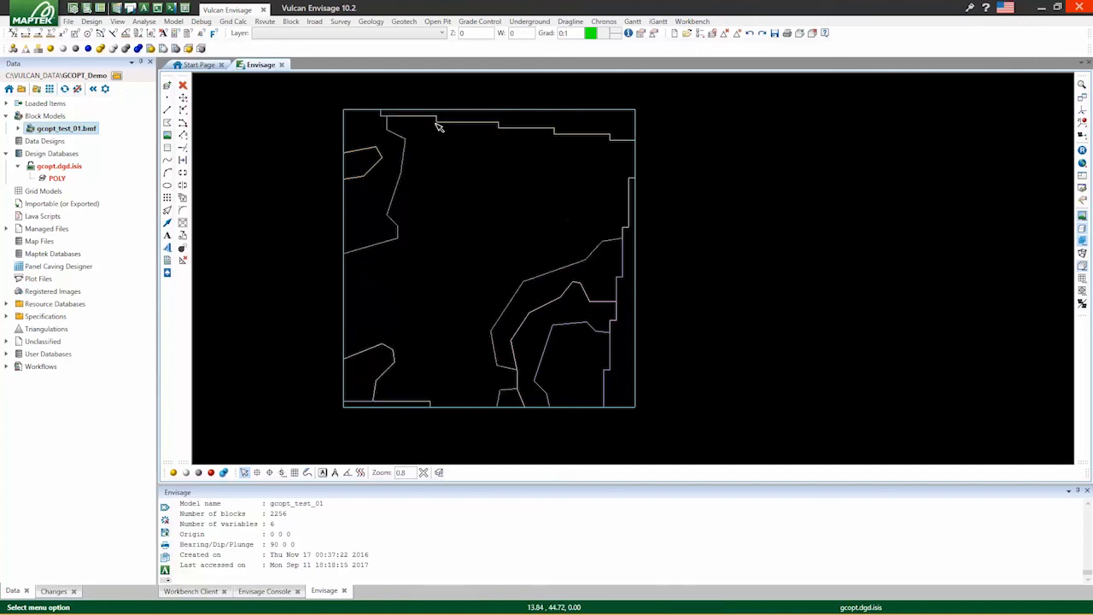
# - Open the Grade Control menu
pyautogui.click(479, 22)
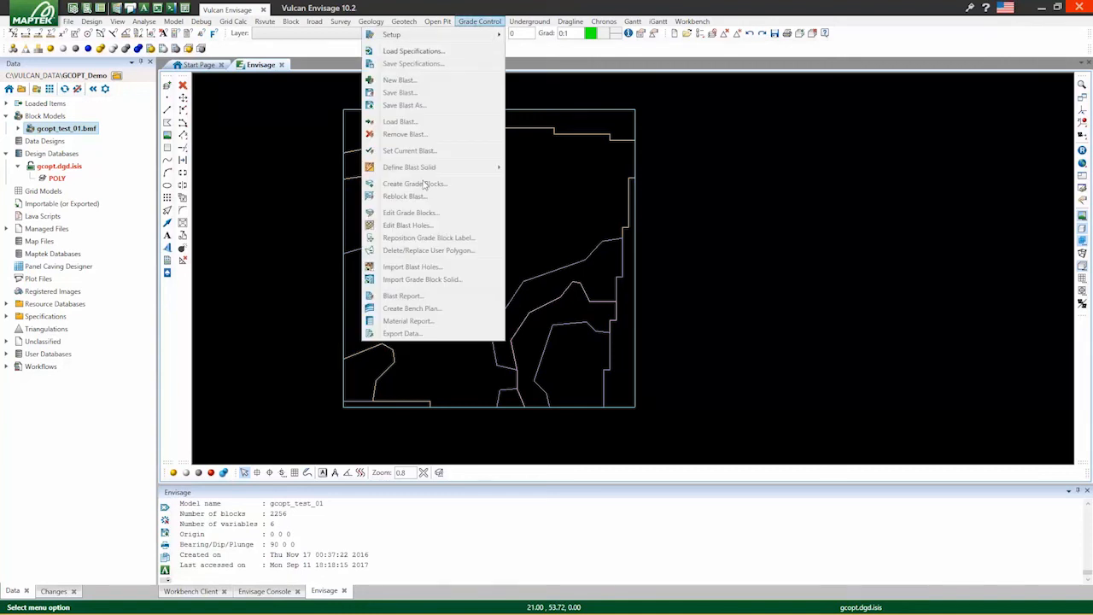
pyautogui.moveTo(416, 188)
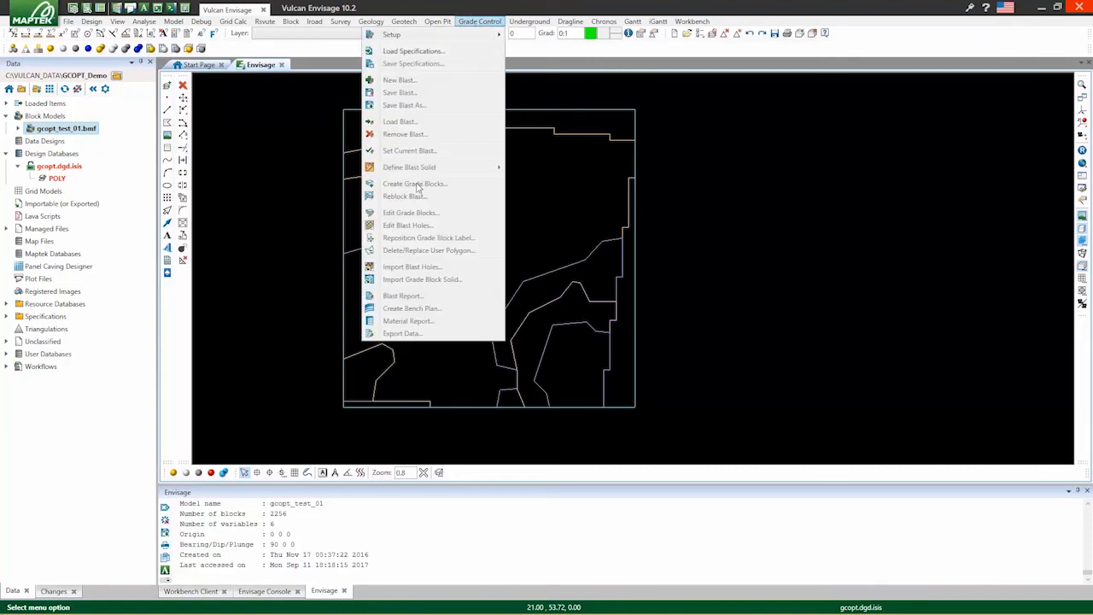